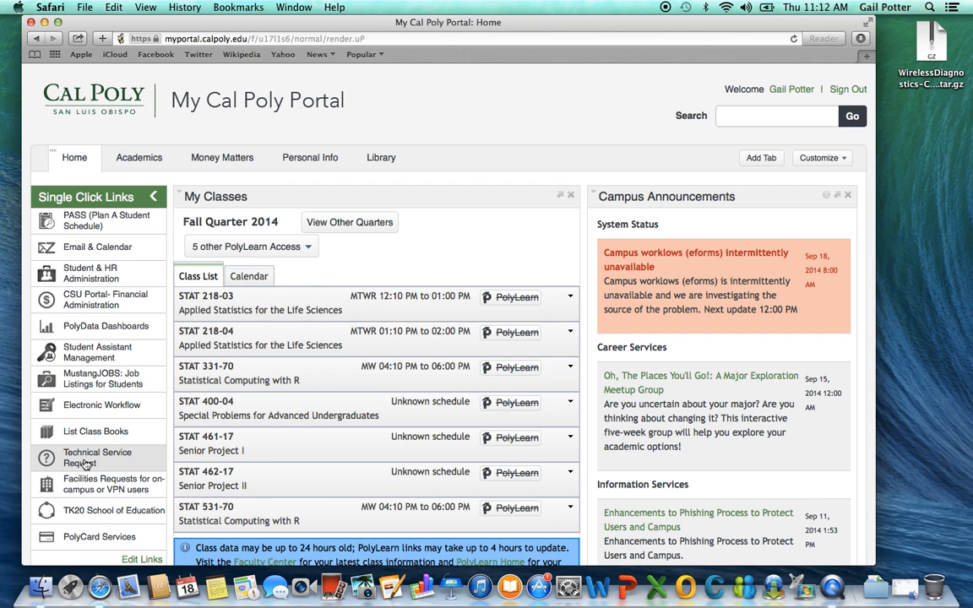
- Go to the Employee Technical Support request site from the portal home
{"action": "left_click", "coordinate": [98, 456]}
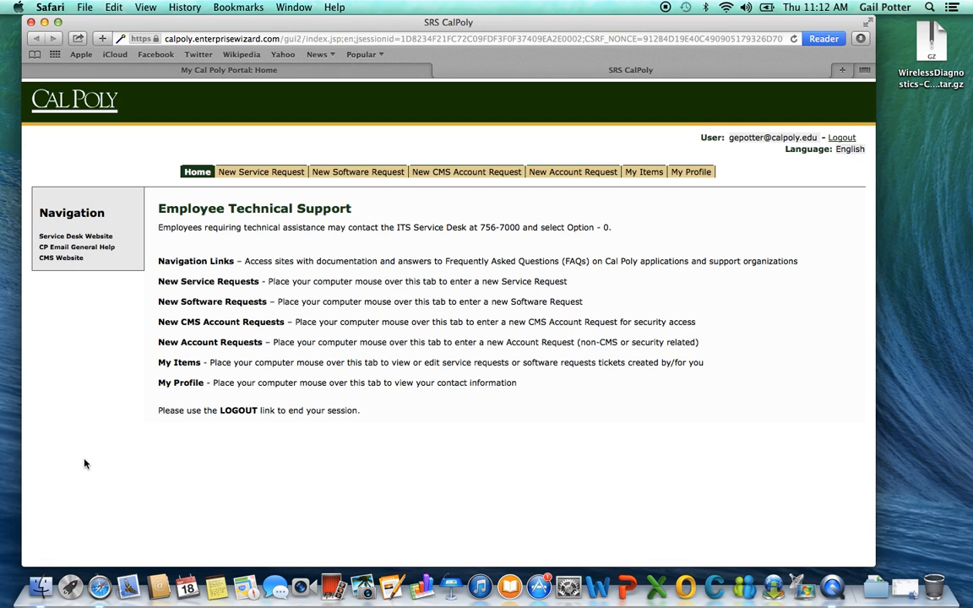
{"action": "mouse_move", "coordinate": [358, 172]}
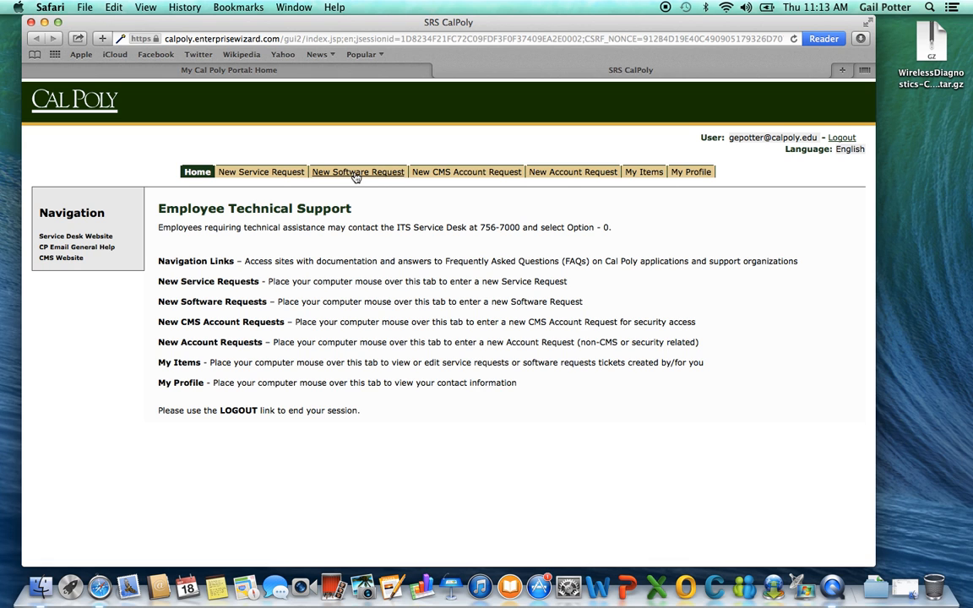
- Start a new software request with JMP Software 11.0 as the software title
{"action": "left_click", "coordinate": [358, 172]}
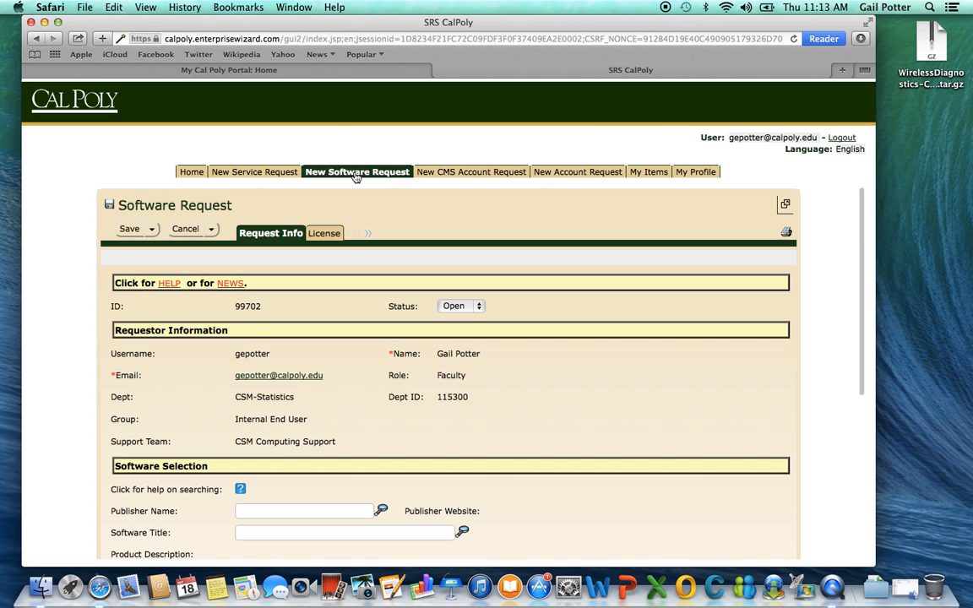
{"action": "scroll", "scroll_direction": "down", "scroll_amount": 3}
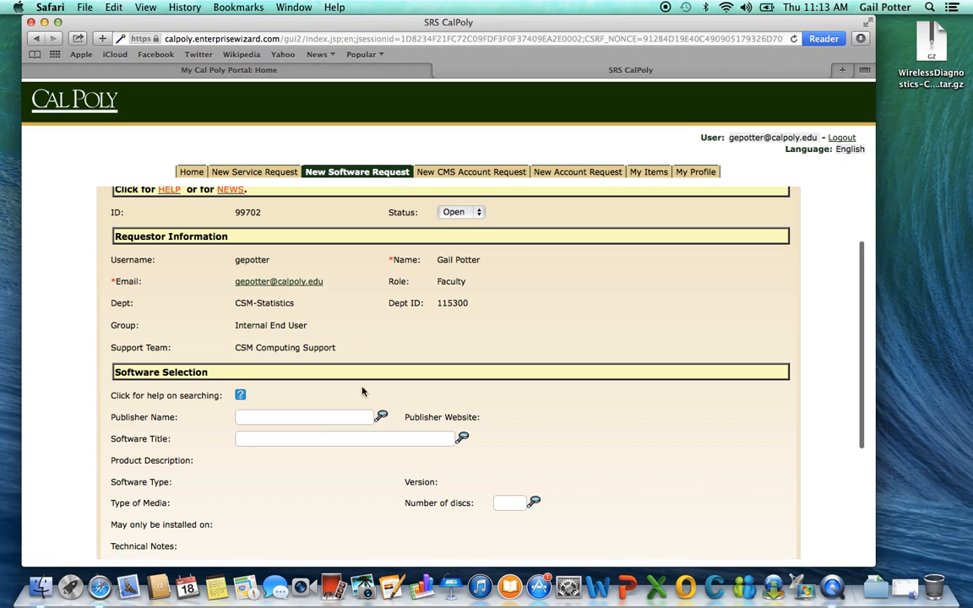
{"action": "type", "text": "JMP"}
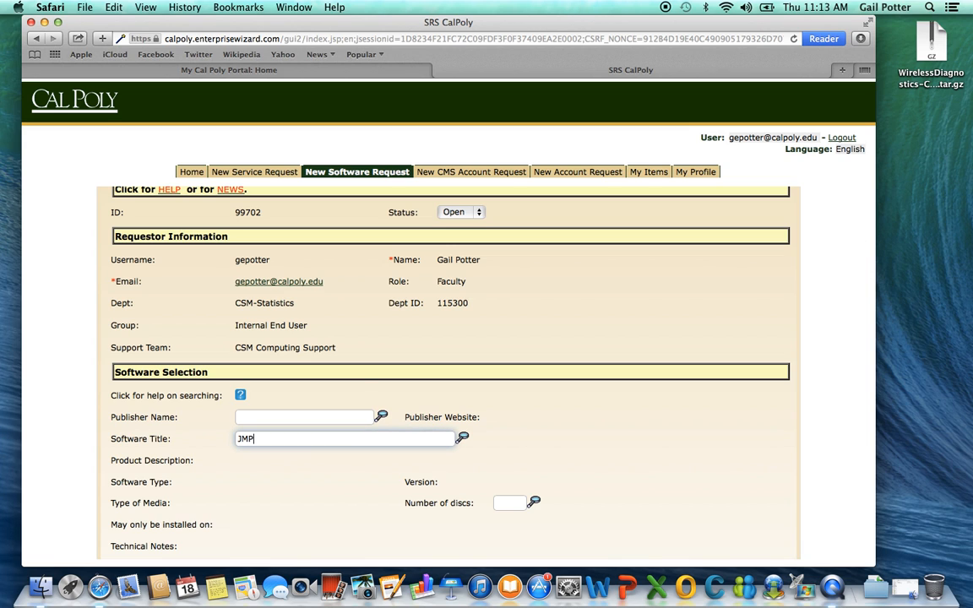
{"action": "type", "text": "JMP"}
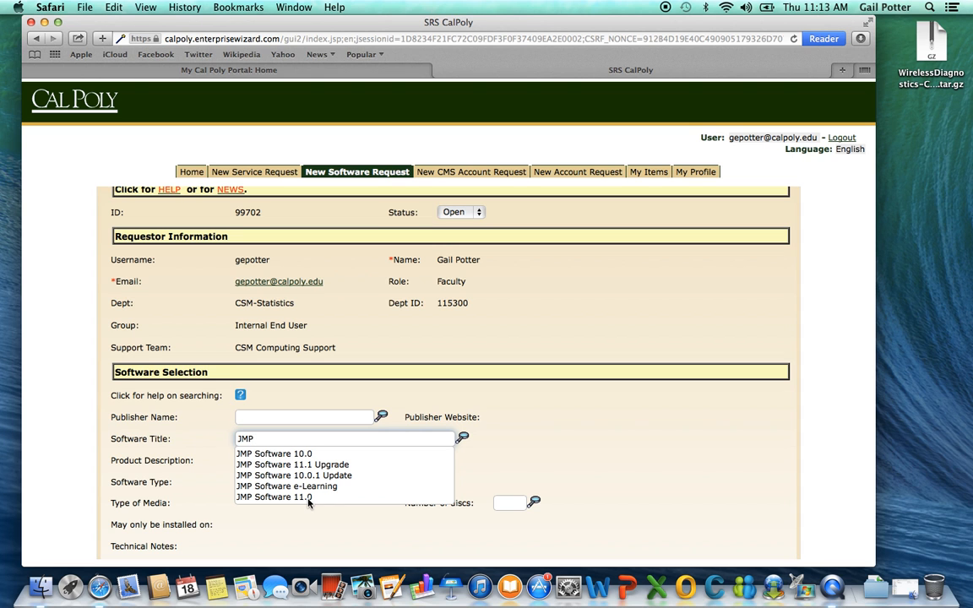
{"action": "left_click", "coordinate": [270, 497]}
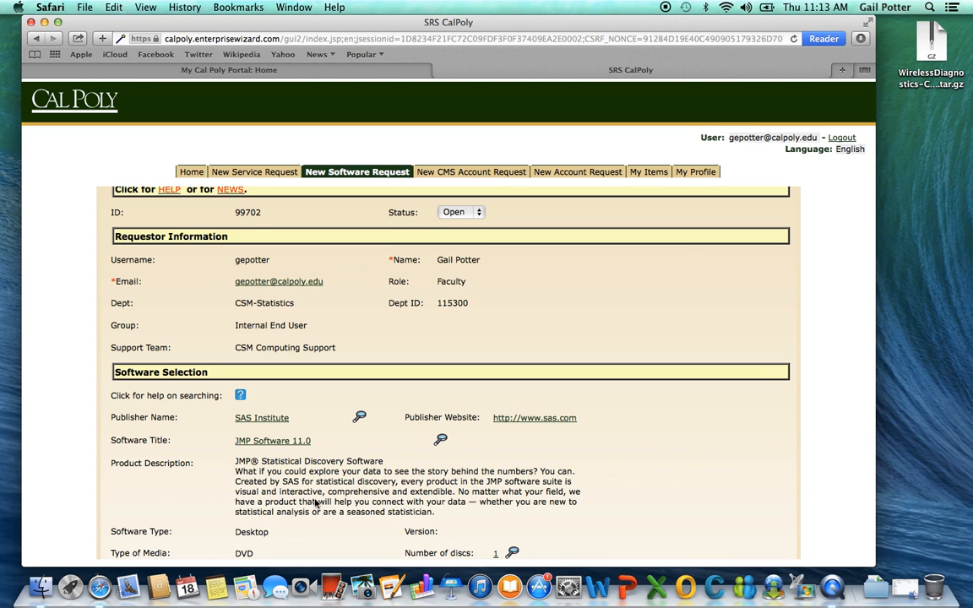
- Accept the licensing terms for the request
{"action": "scroll", "scroll_direction": "down", "scroll_amount": 3}
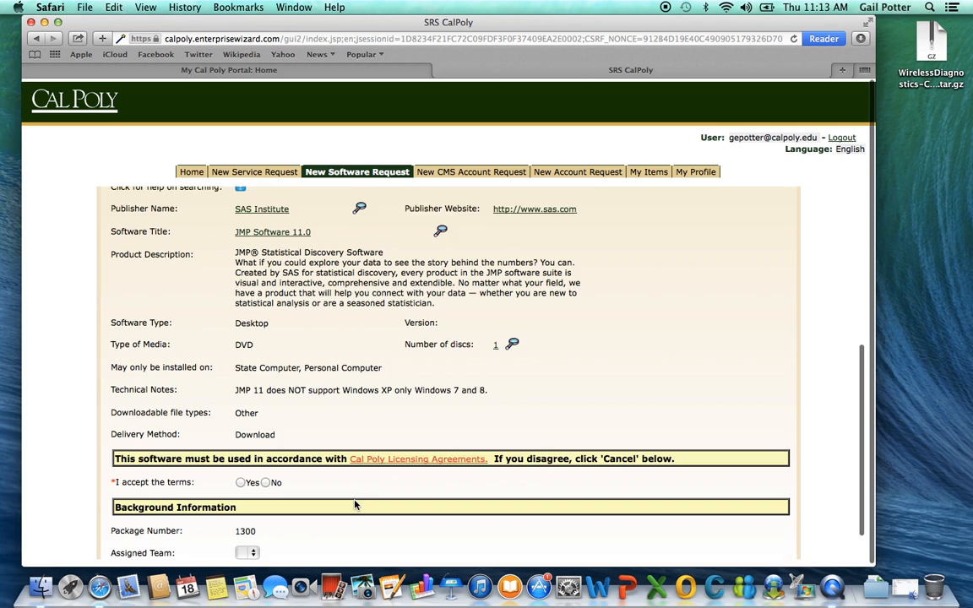
{"action": "scroll", "scroll_direction": "down", "scroll_amount": 3}
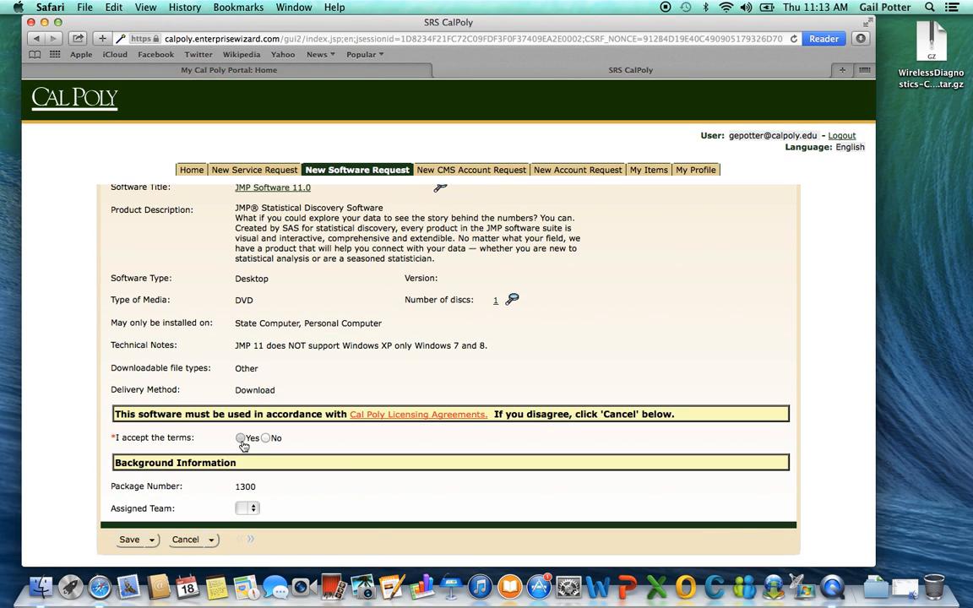
{"action": "left_click", "coordinate": [240, 437]}
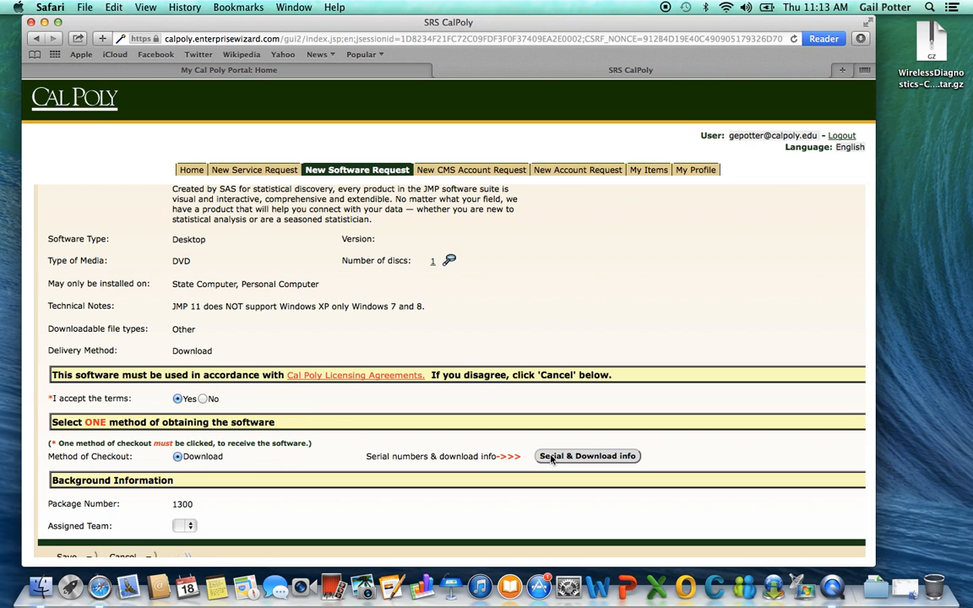
- Show the serial and download information and reach the JMP 11.0 for Mac download notes
{"action": "left_click", "coordinate": [587, 455]}
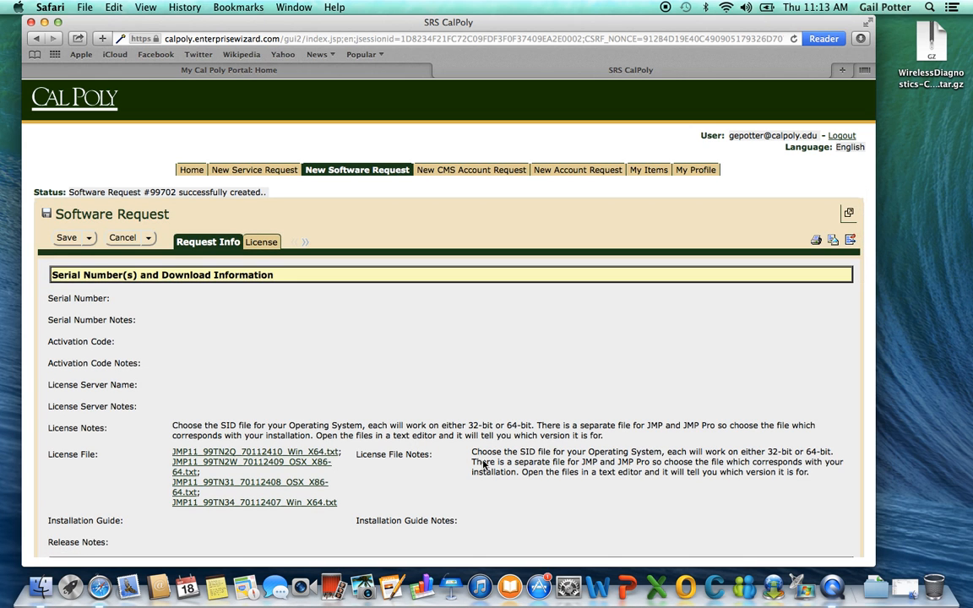
{"action": "scroll", "scroll_direction": "down", "scroll_amount": 3}
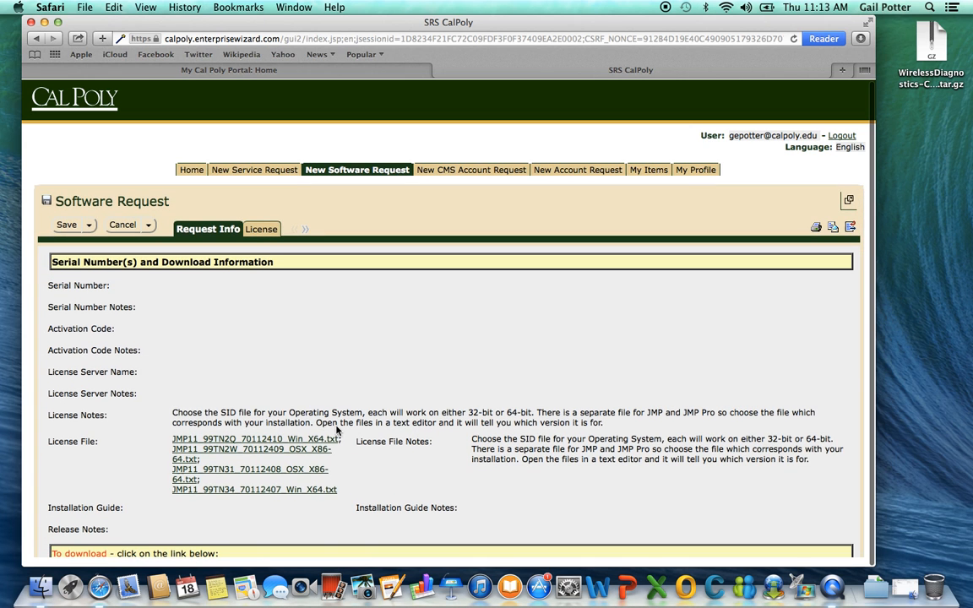
{"action": "scroll", "scroll_direction": "down", "scroll_amount": 3}
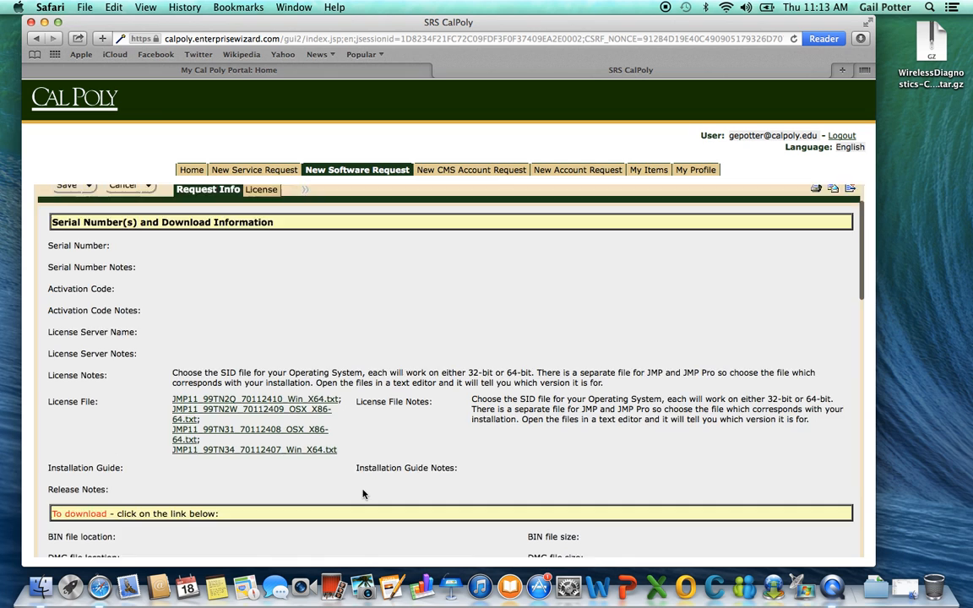
{"action": "scroll", "scroll_direction": "down", "scroll_amount": 3}
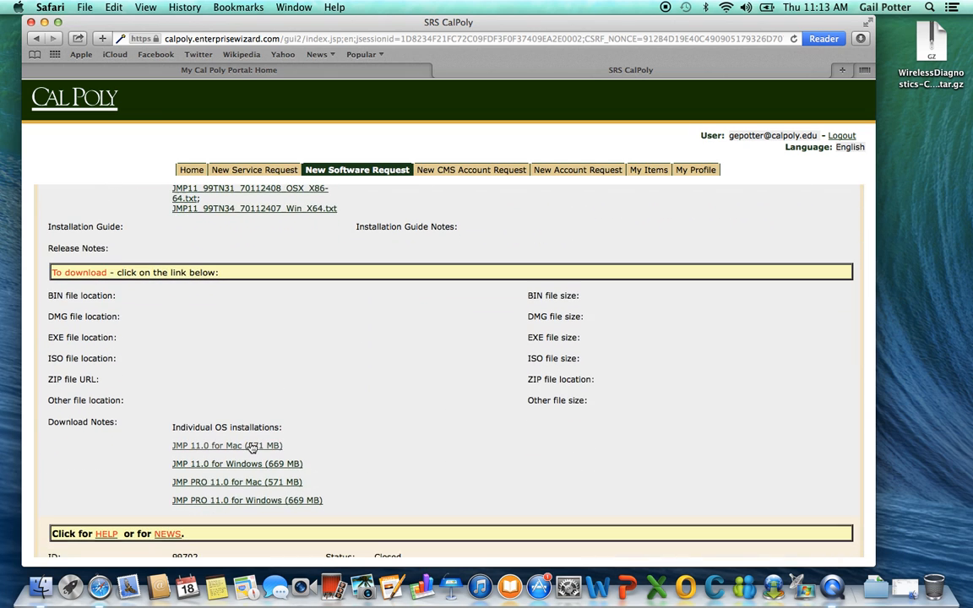
{"action": "mouse_move", "coordinate": [196, 436]}
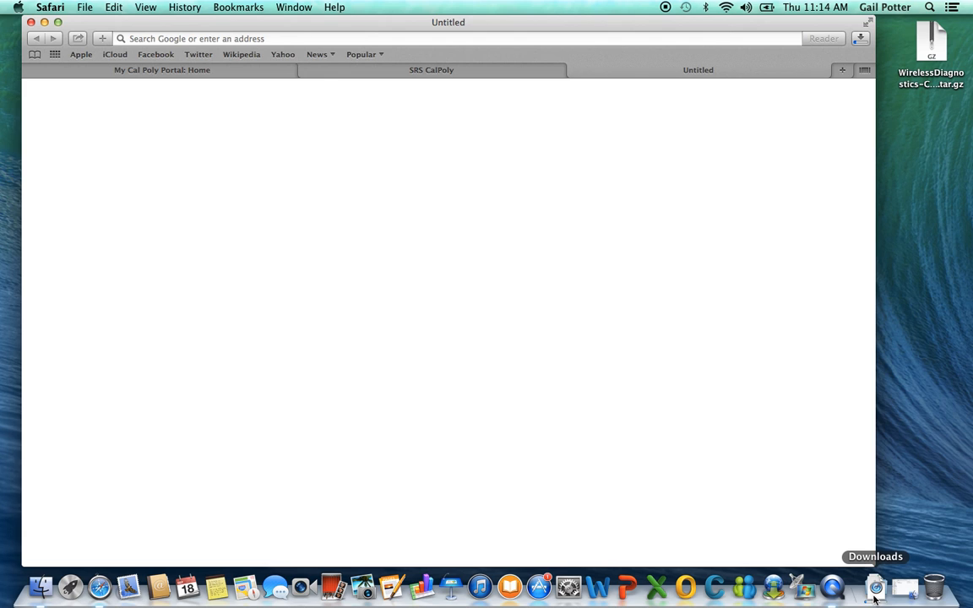
- Open the downloaded JMP_Mac folder from the recent downloads in Finder
{"action": "left_click", "coordinate": [875, 585]}
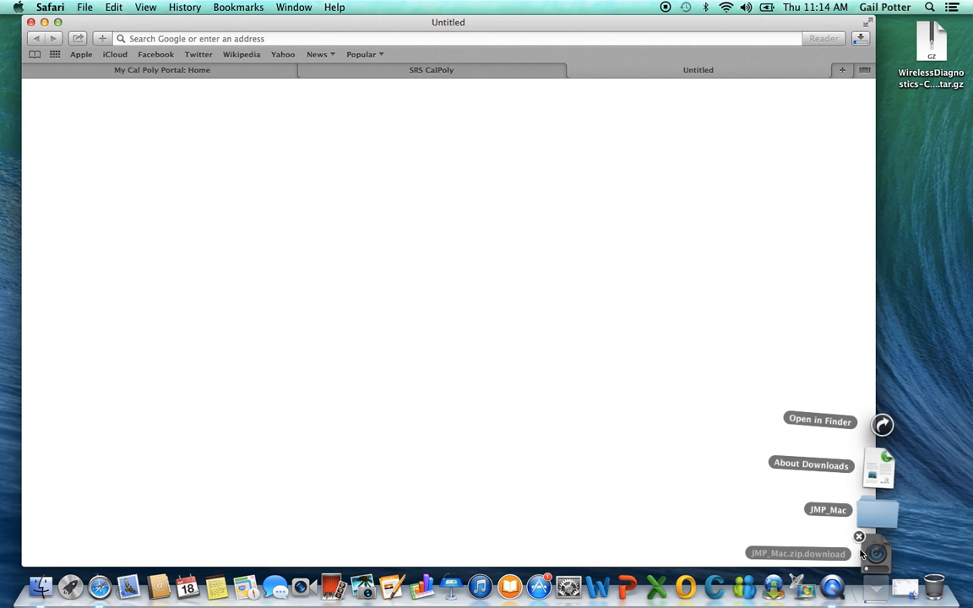
{"action": "left_click", "coordinate": [817, 419]}
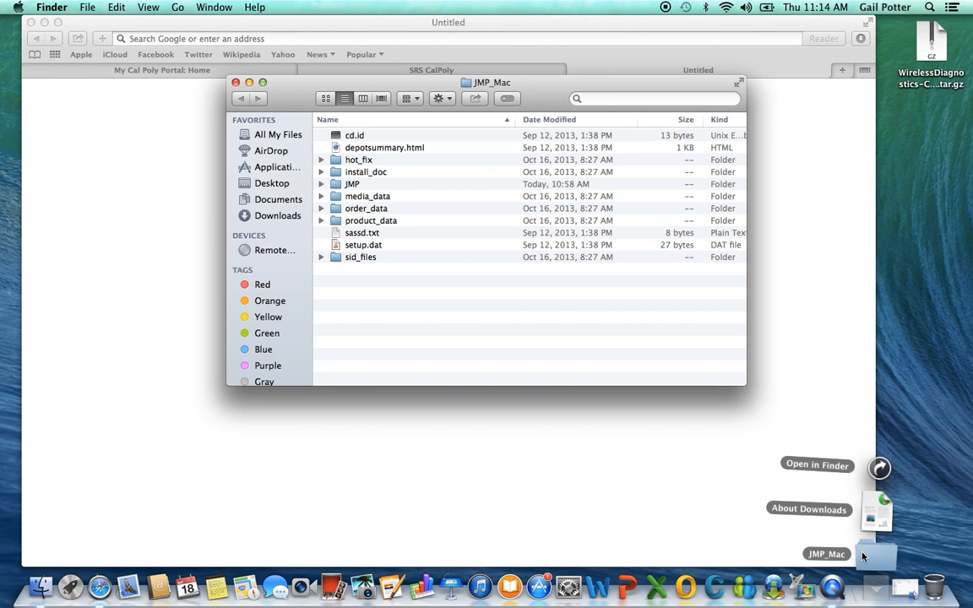
{"action": "mouse_move", "coordinate": [803, 507]}
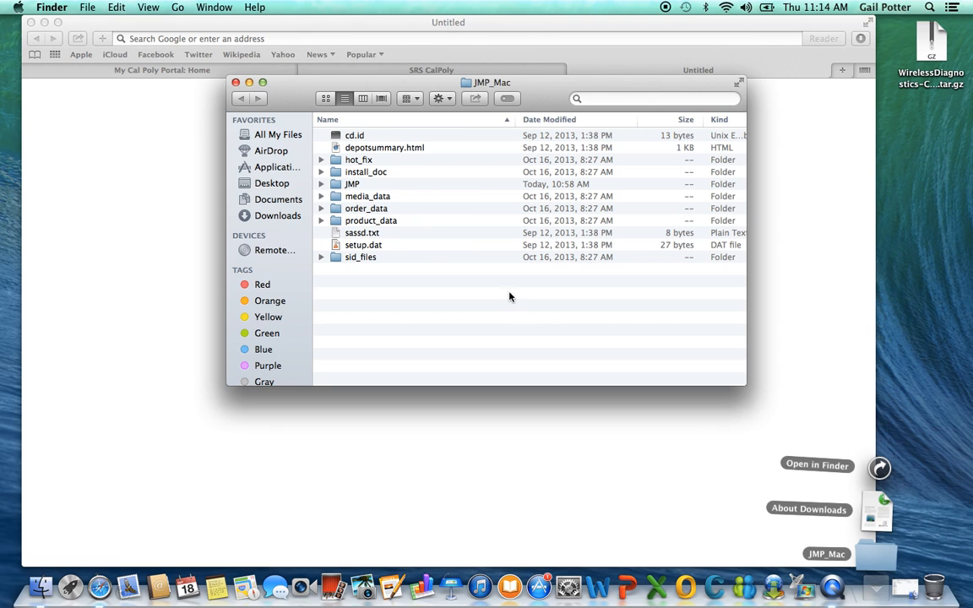
- Open JMP > 11_0 > Macintosh and mount the JMP-11.dmg disk image
{"action": "left_click", "coordinate": [351, 184]}
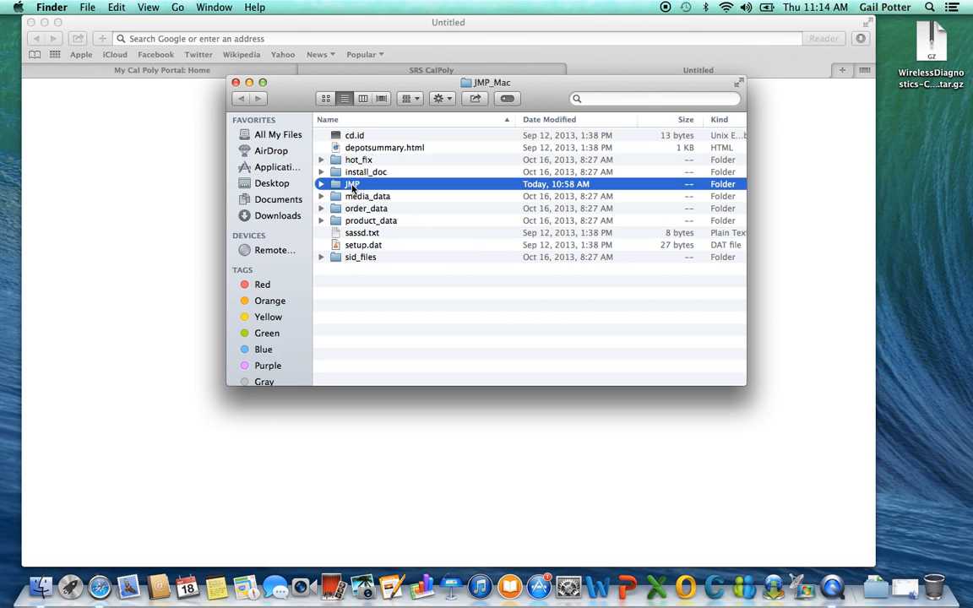
{"action": "double_click", "coordinate": [351, 184]}
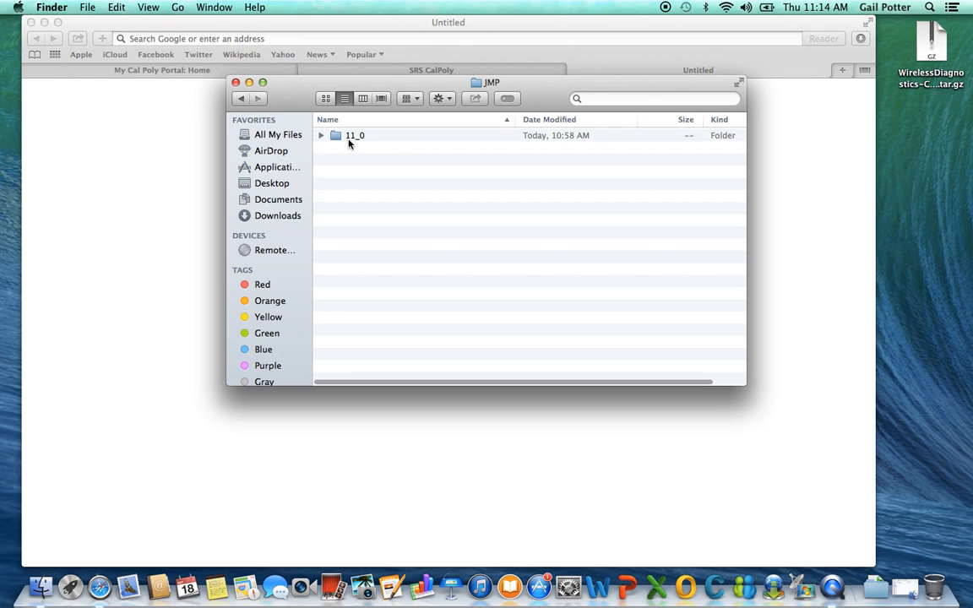
{"action": "double_click", "coordinate": [354, 136]}
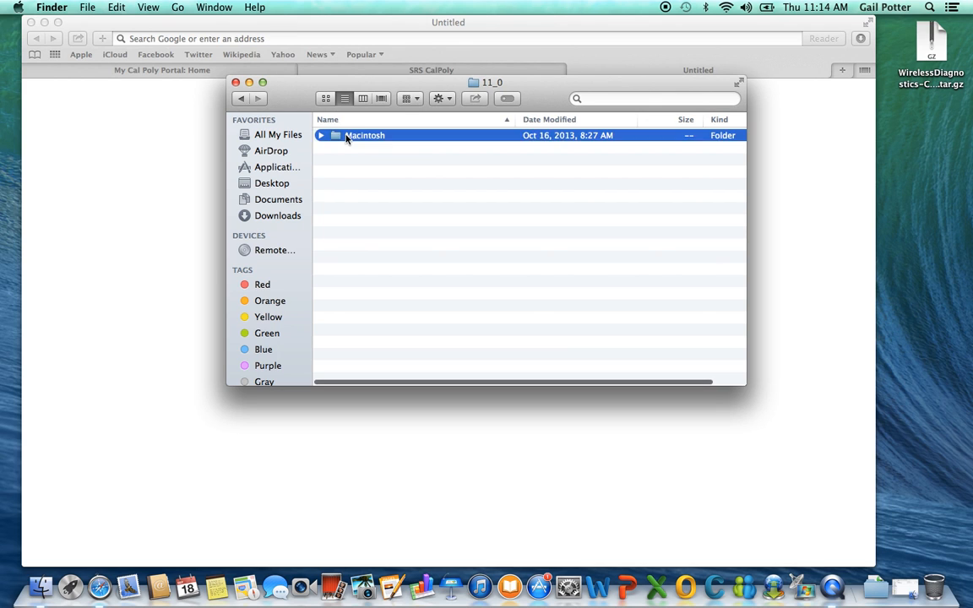
{"action": "double_click", "coordinate": [364, 135]}
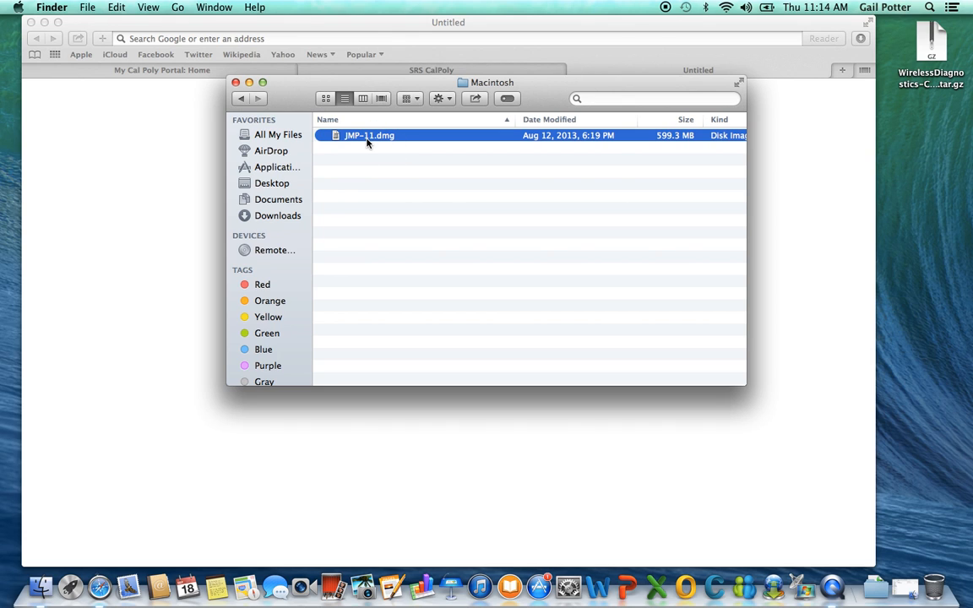
{"action": "double_click", "coordinate": [368, 135]}
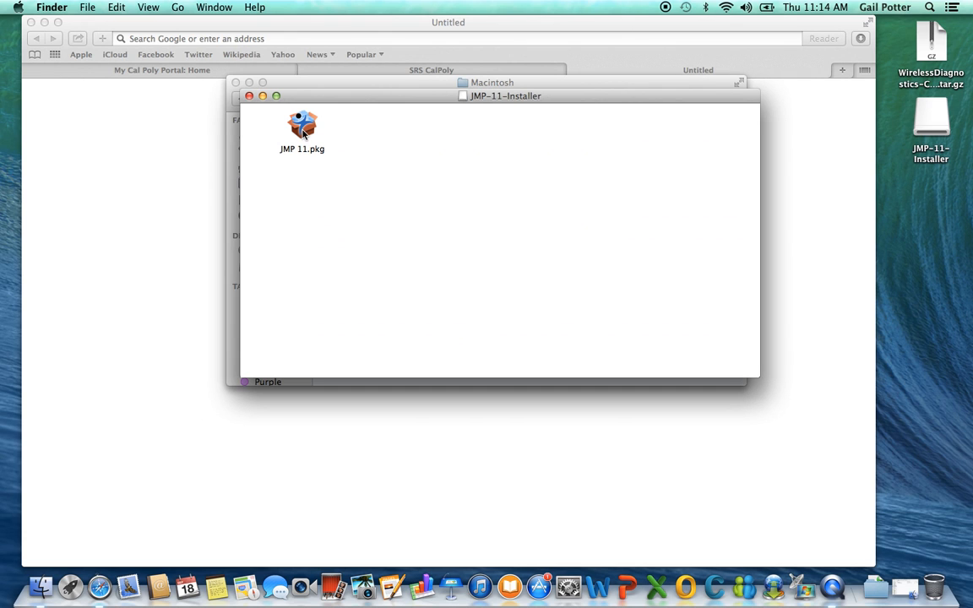
- Run the JMP 11.pkg standard installation, authorize with the password, and close the finished installer
{"action": "double_click", "coordinate": [300, 127]}
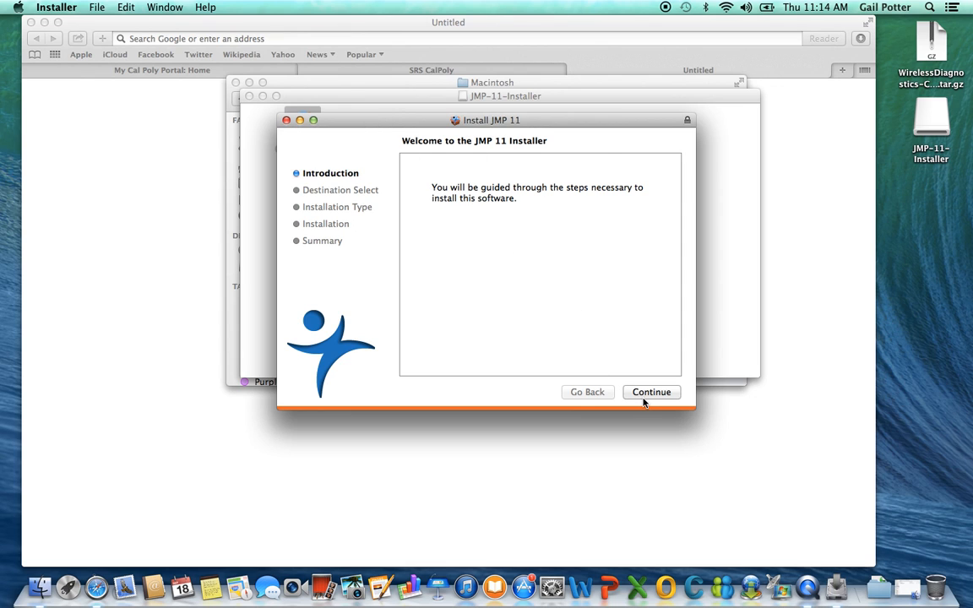
{"action": "left_click", "coordinate": [652, 392]}
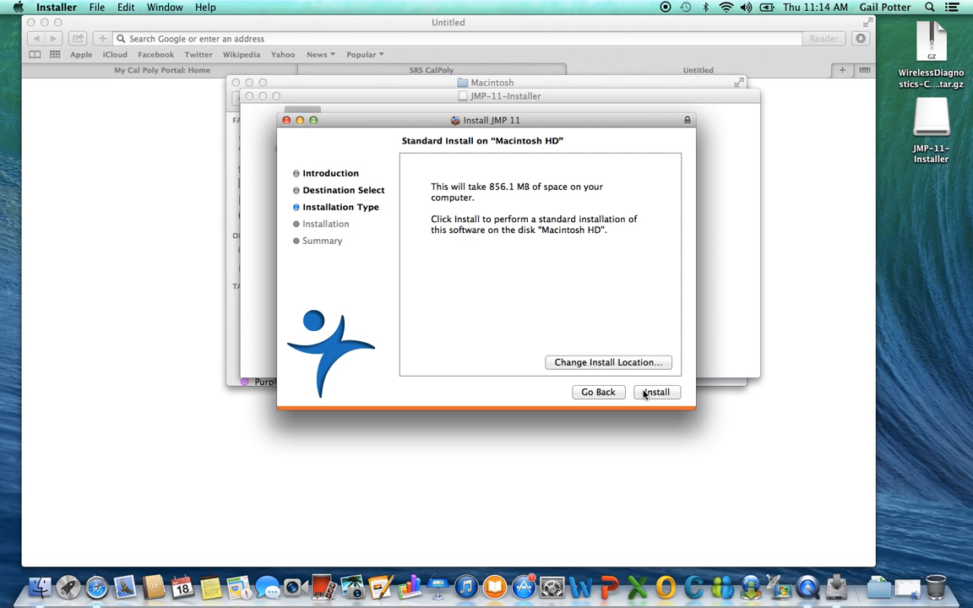
{"action": "left_click", "coordinate": [655, 391]}
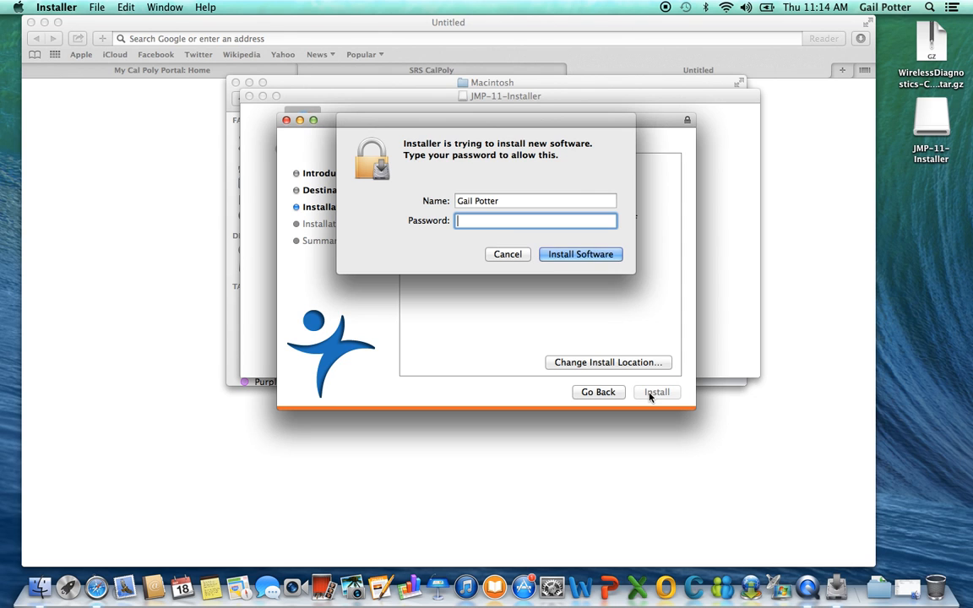
{"action": "type", "text": "•••"}
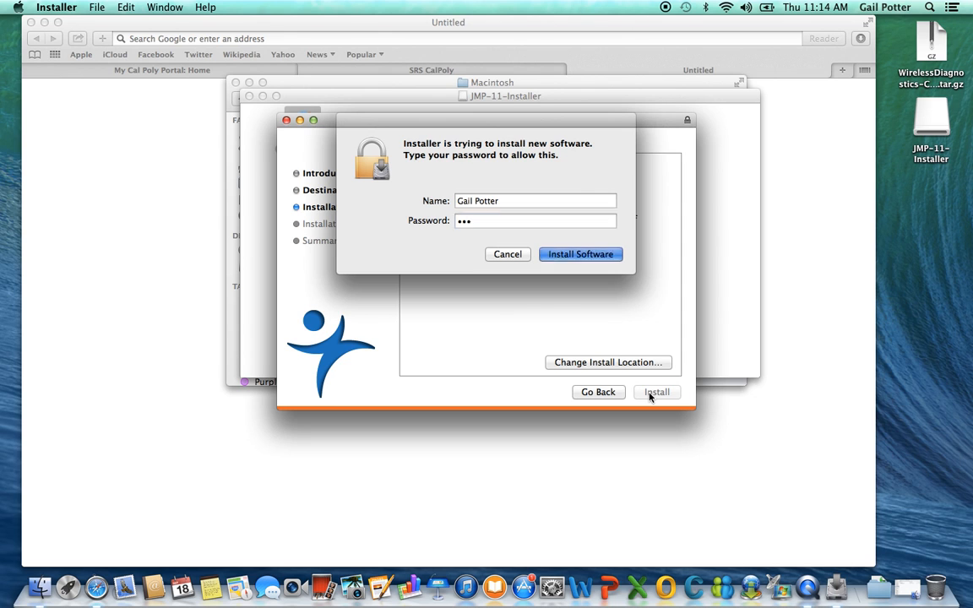
{"action": "left_click", "coordinate": [581, 253]}
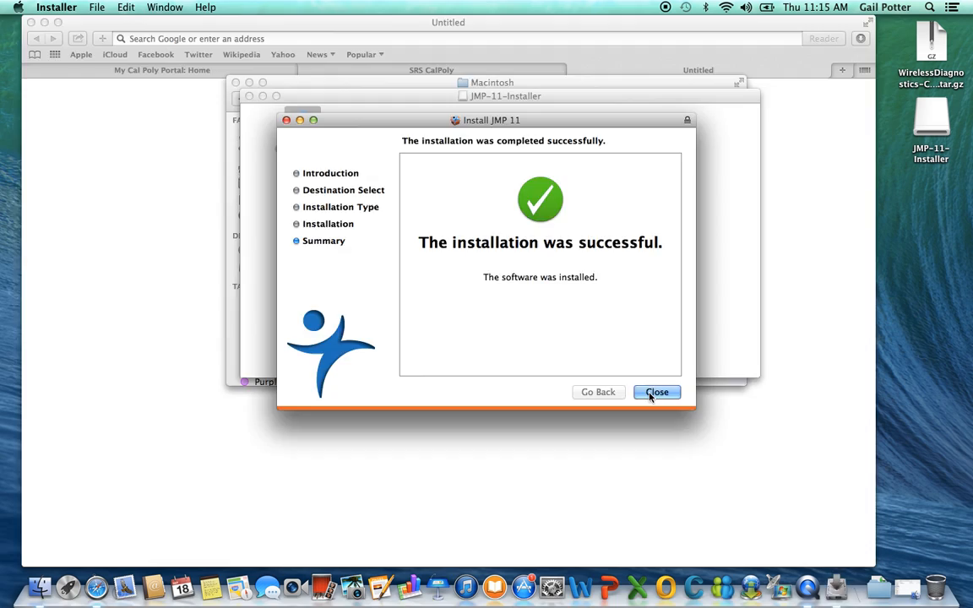
{"action": "left_click", "coordinate": [655, 392]}
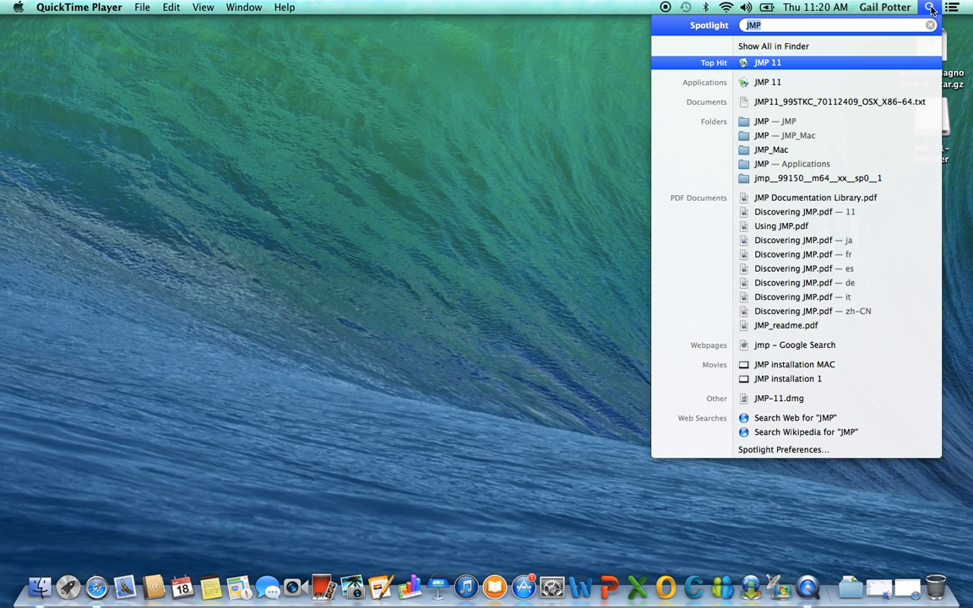
{"action": "mouse_move", "coordinate": [794, 61]}
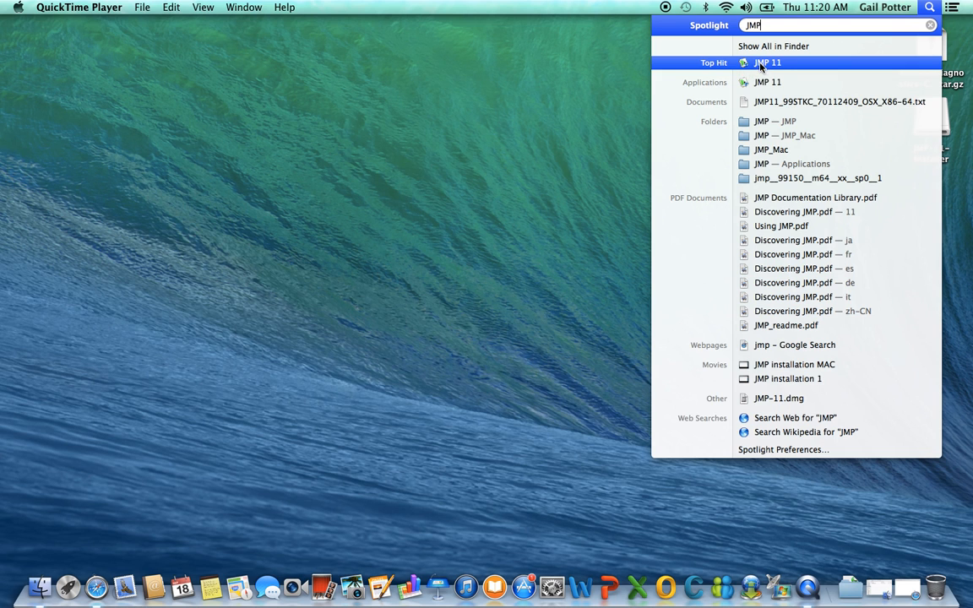
- Show all JMP search results in Finder and list the Applications folder
{"action": "left_click", "coordinate": [773, 46]}
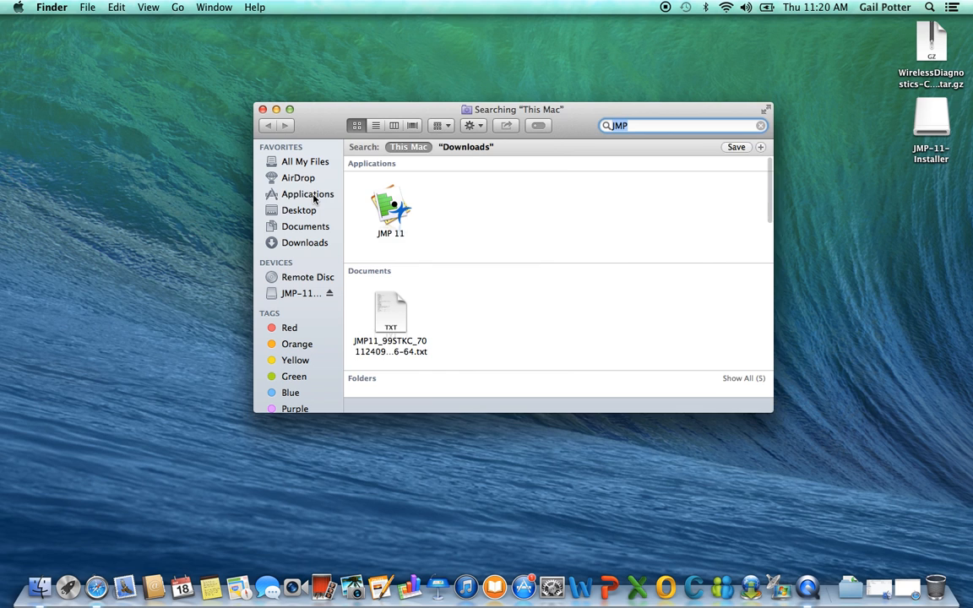
{"action": "left_click", "coordinate": [307, 195]}
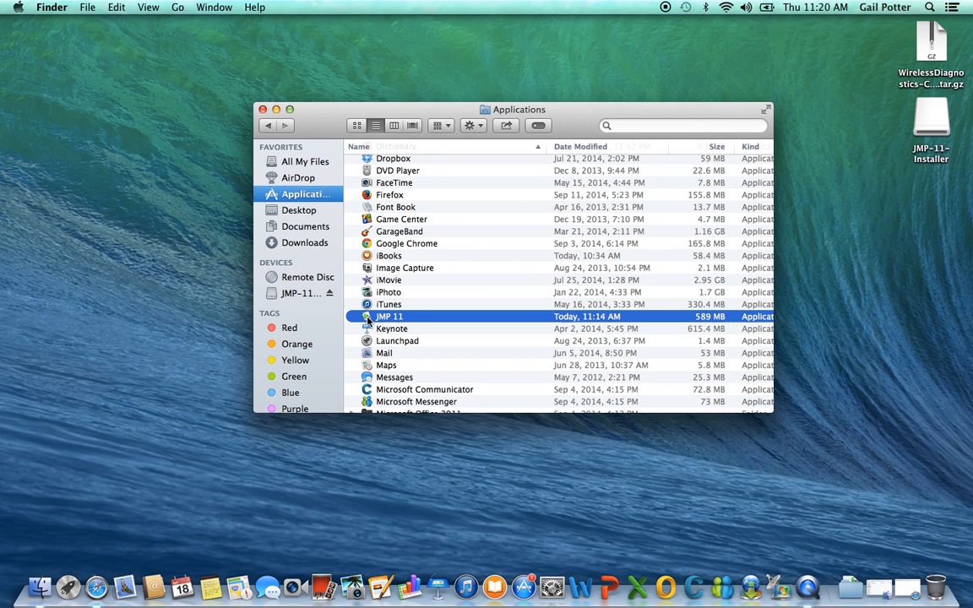
{"action": "mouse_move", "coordinate": [375, 324]}
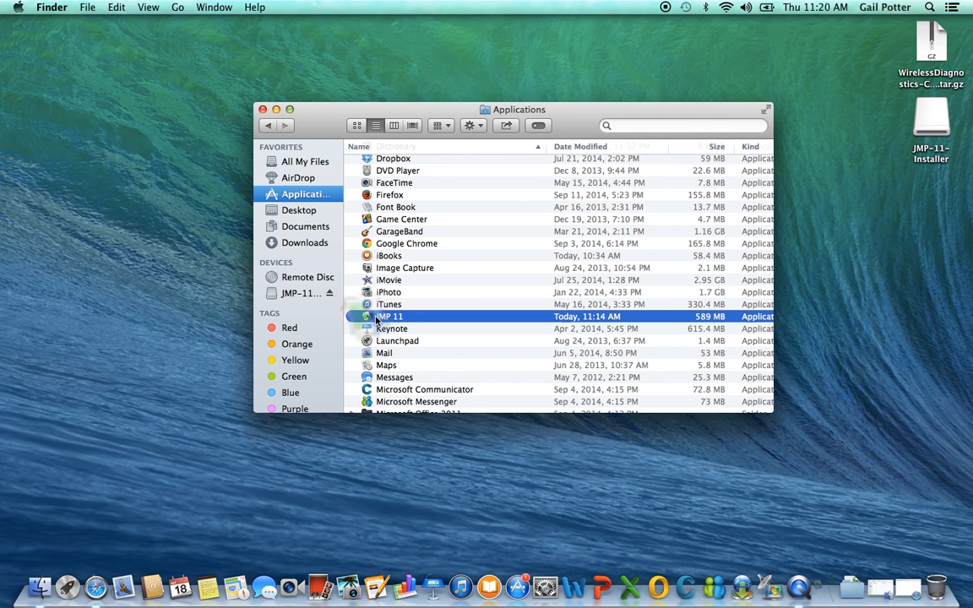
- Launch JMP 11 from the Applications list
{"action": "double_click", "coordinate": [389, 315]}
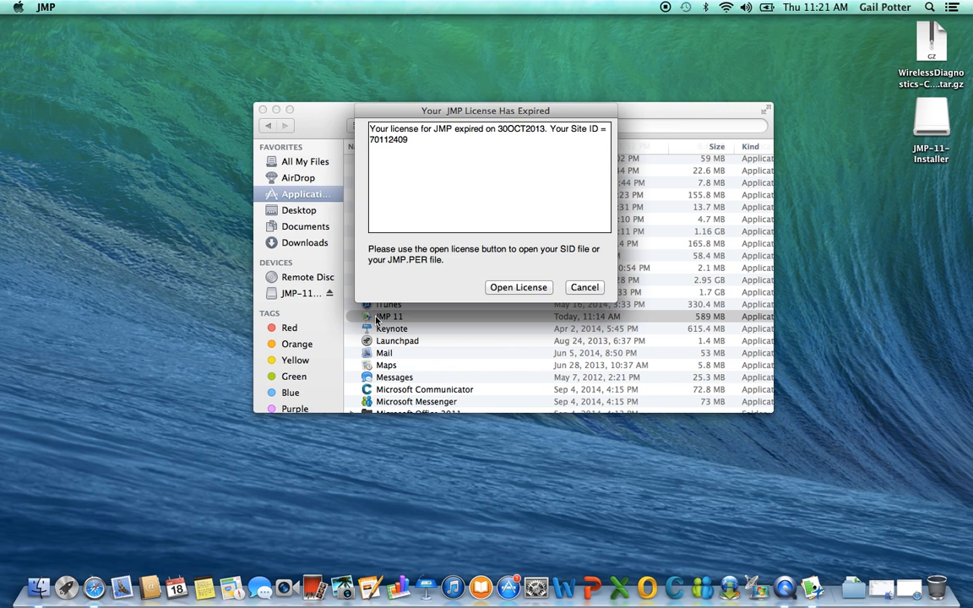
{"action": "mouse_move", "coordinate": [432, 189]}
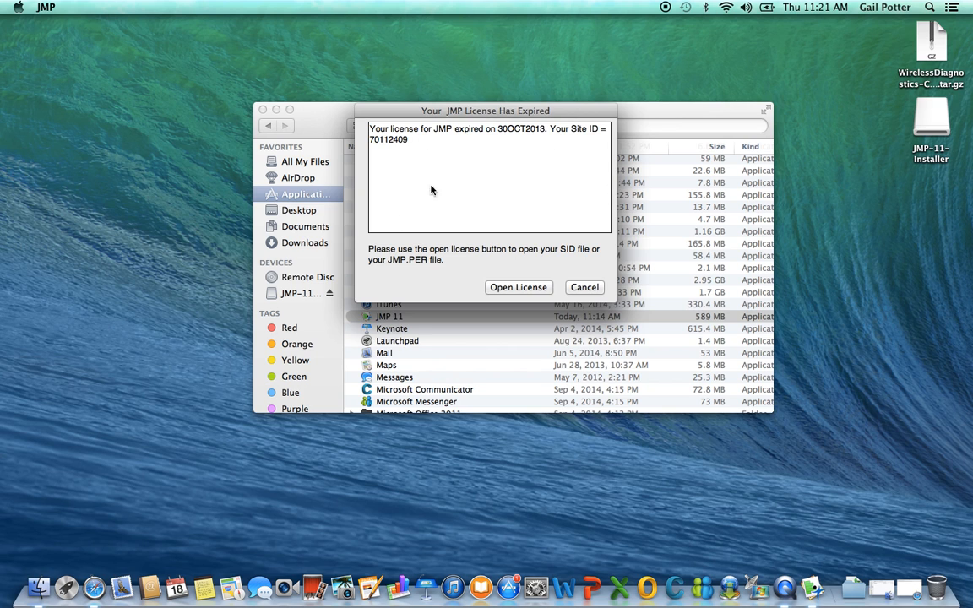
{"action": "mouse_move", "coordinate": [486, 216]}
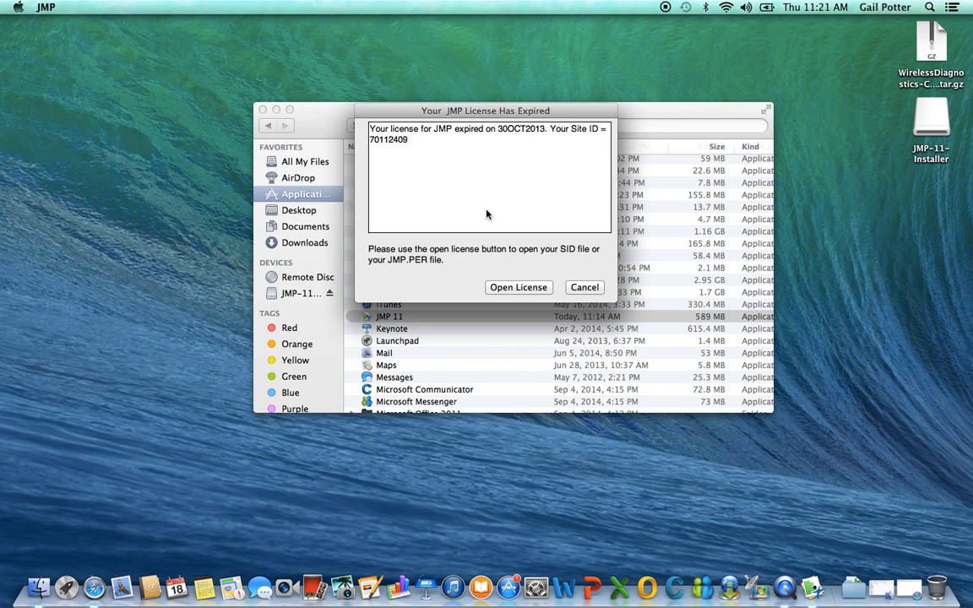
{"action": "mouse_move", "coordinate": [522, 277]}
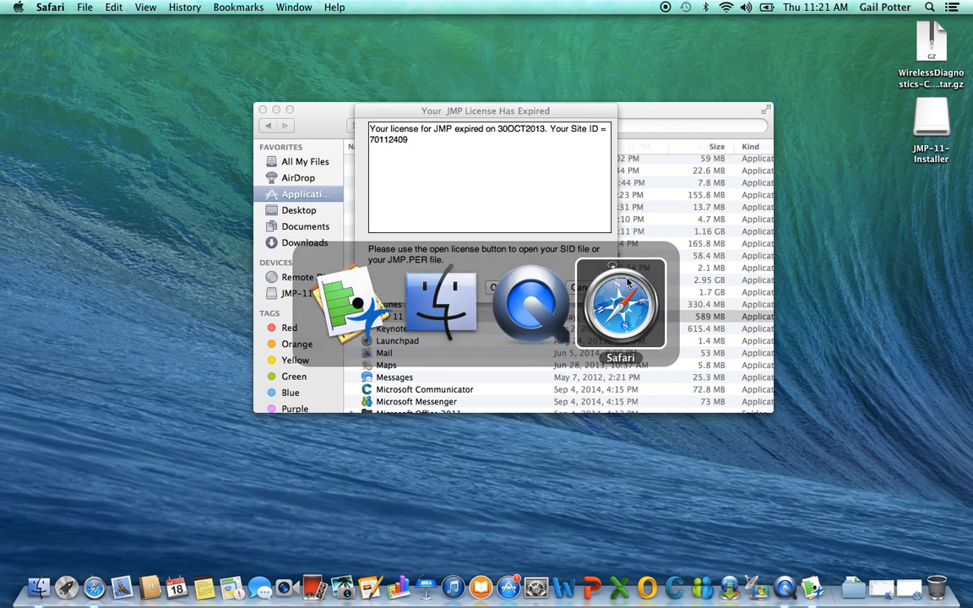
- Open the Cal Poly email inbox via My Cal Poly Portal in a new browser window
{"action": "left_click", "coordinate": [84, 7]}
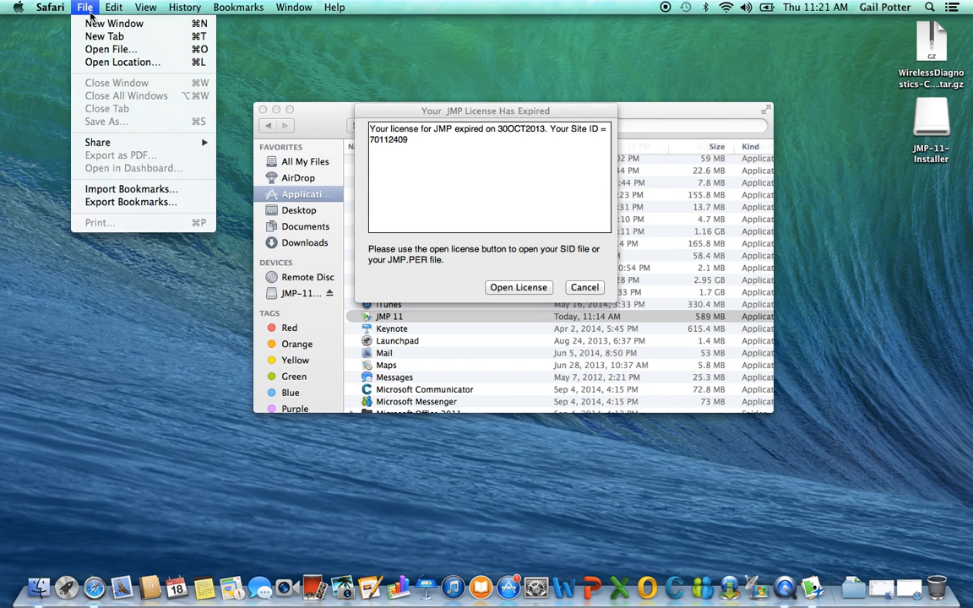
{"action": "mouse_move", "coordinate": [115, 23]}
{"action": "type", "text": "my"}
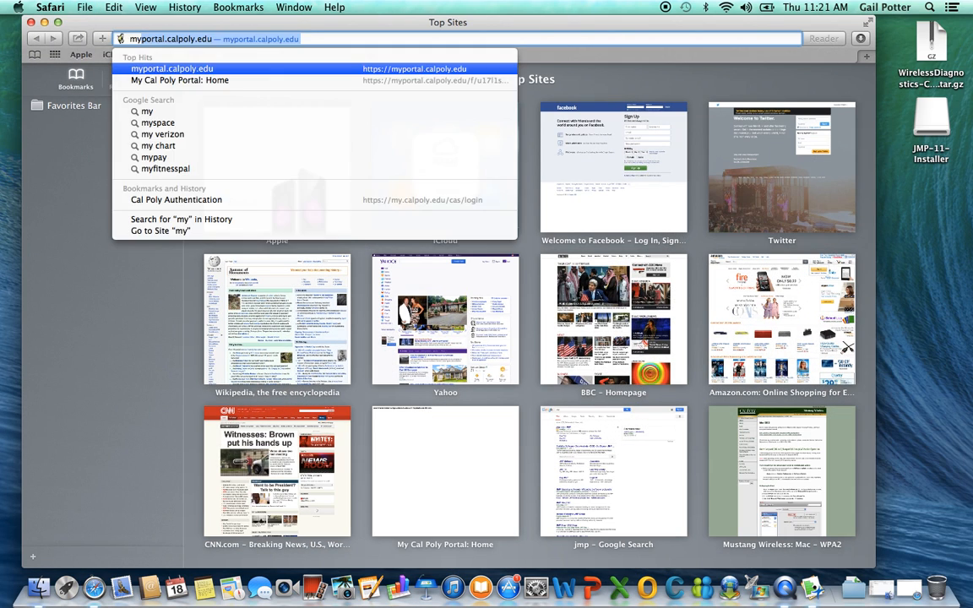
{"action": "left_click", "coordinate": [179, 79]}
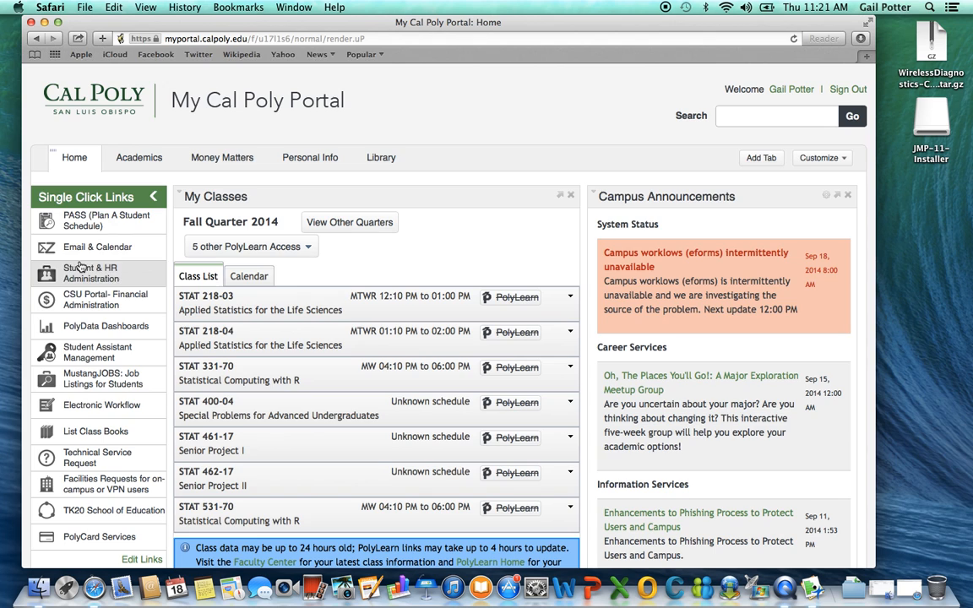
{"action": "left_click", "coordinate": [98, 246]}
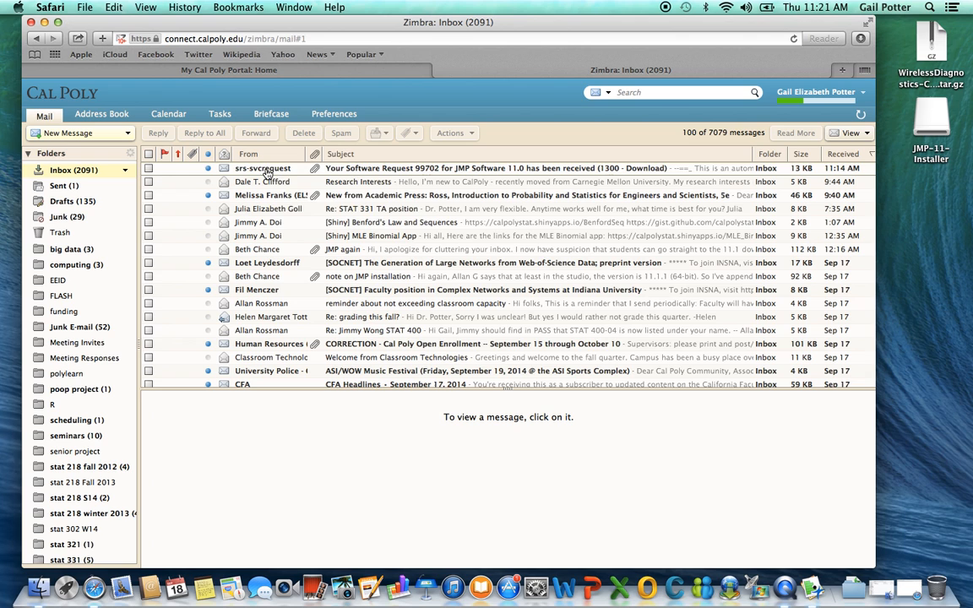
{"action": "mouse_move", "coordinate": [346, 172]}
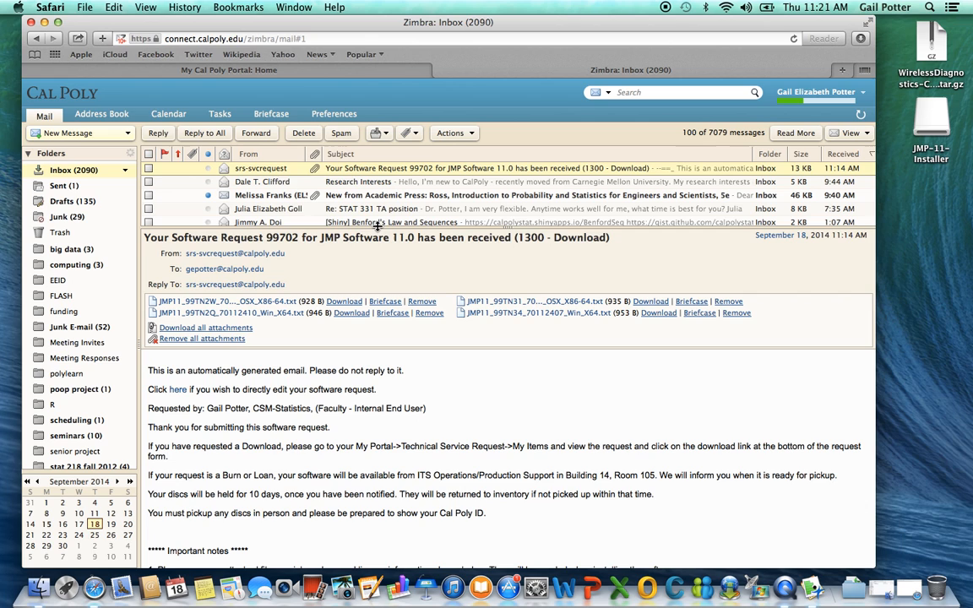
{"action": "mouse_move", "coordinate": [358, 236]}
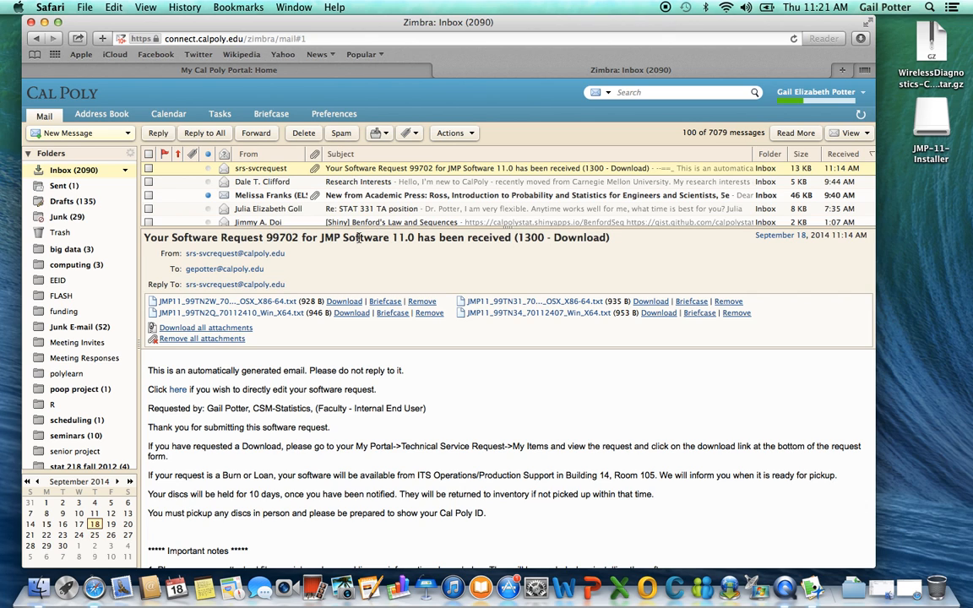
{"action": "mouse_move", "coordinate": [233, 338]}
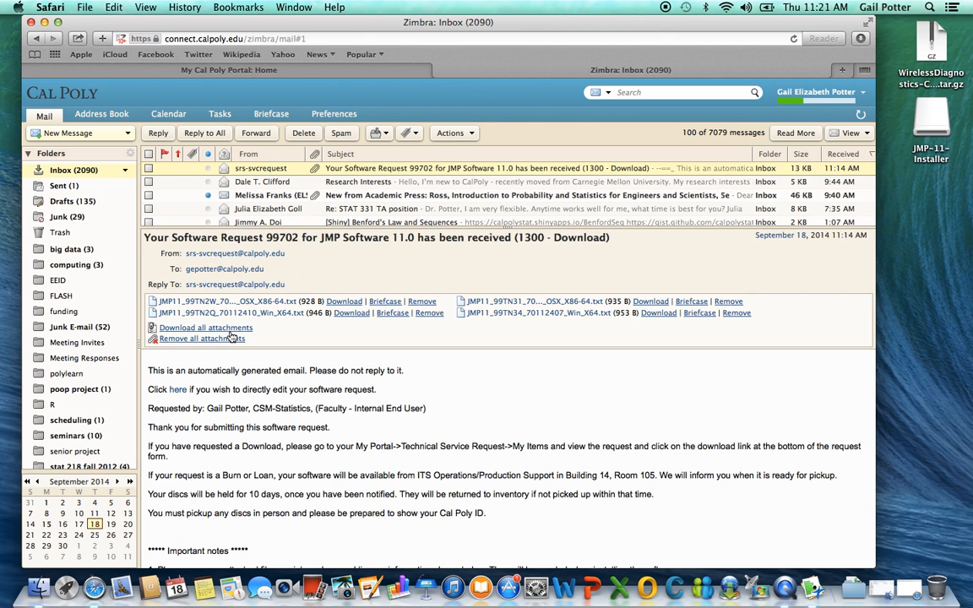
{"action": "mouse_move", "coordinate": [581, 321]}
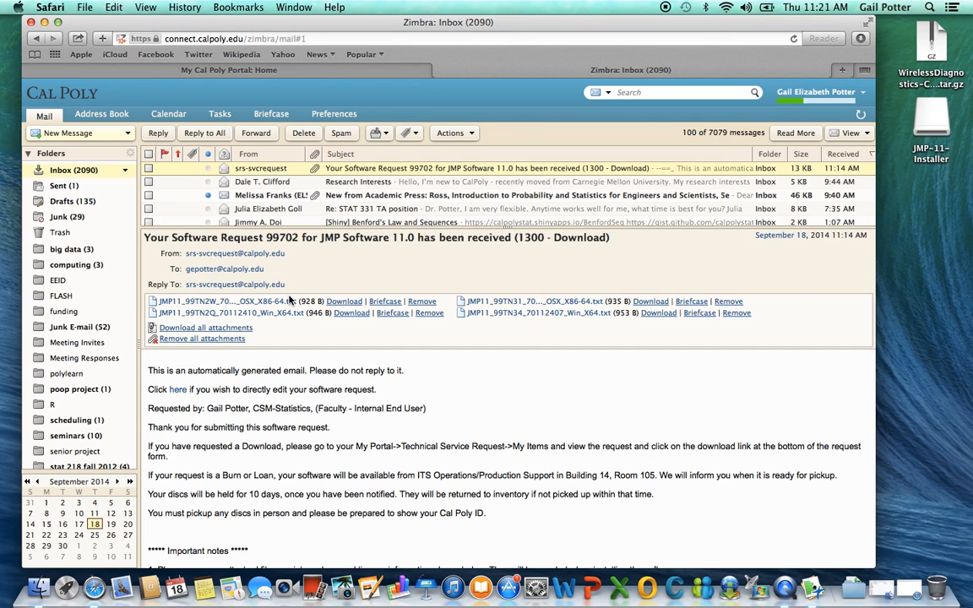
{"action": "mouse_move", "coordinate": [344, 307]}
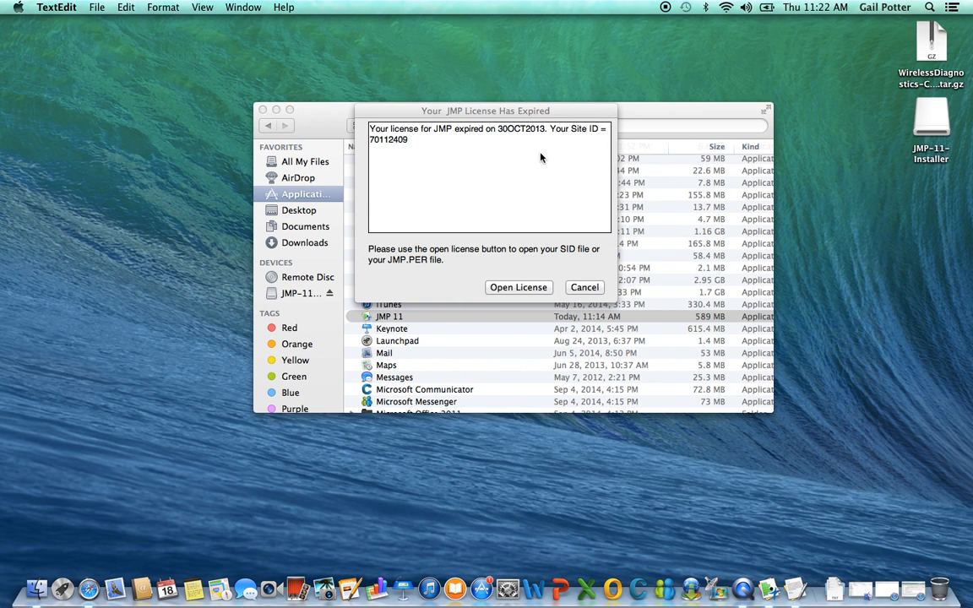
{"action": "mouse_move", "coordinate": [439, 287]}
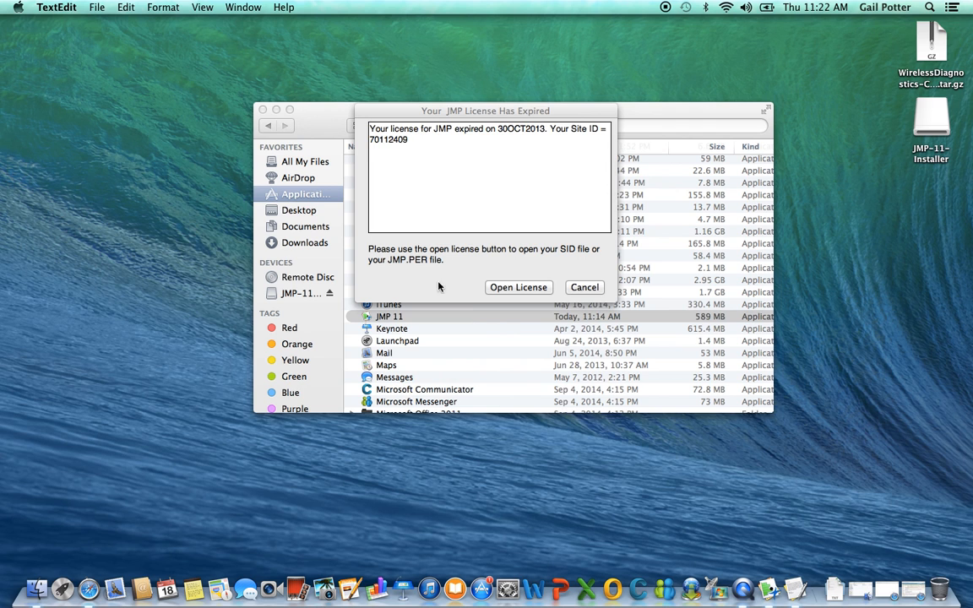
- Load the JMP11 license text file from Downloads as the license
{"action": "left_click", "coordinate": [584, 287]}
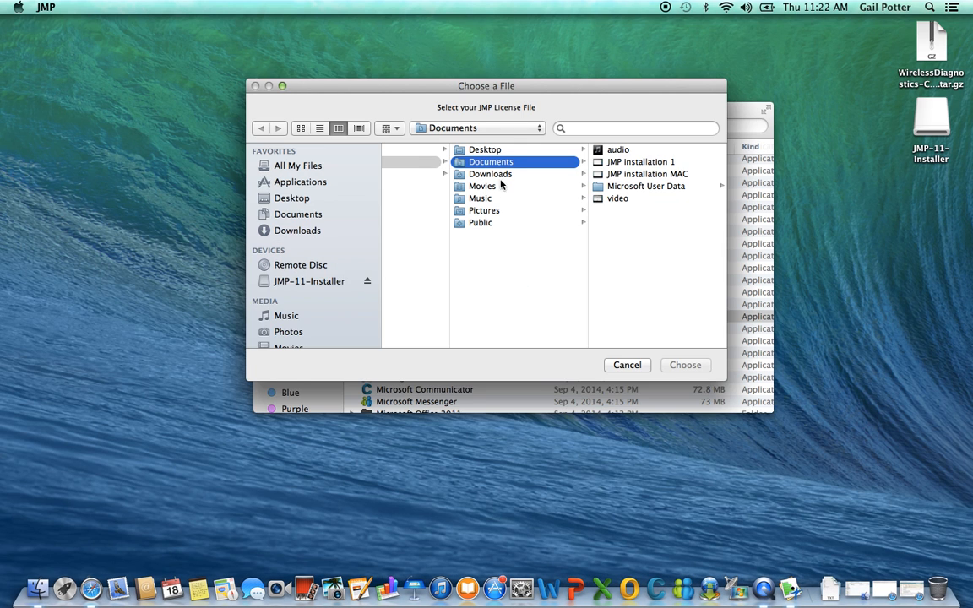
{"action": "left_click", "coordinate": [490, 174]}
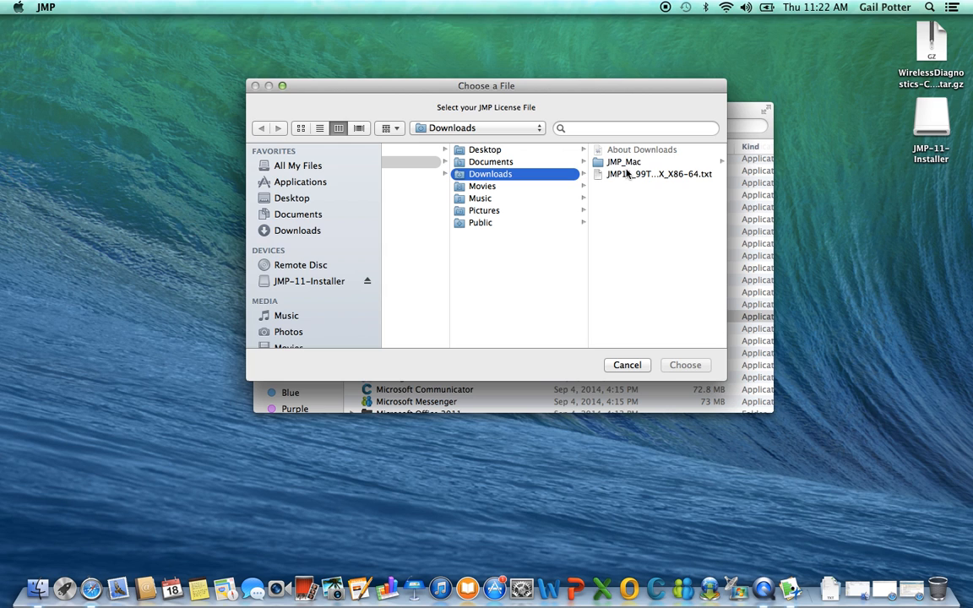
{"action": "mouse_move", "coordinate": [713, 179]}
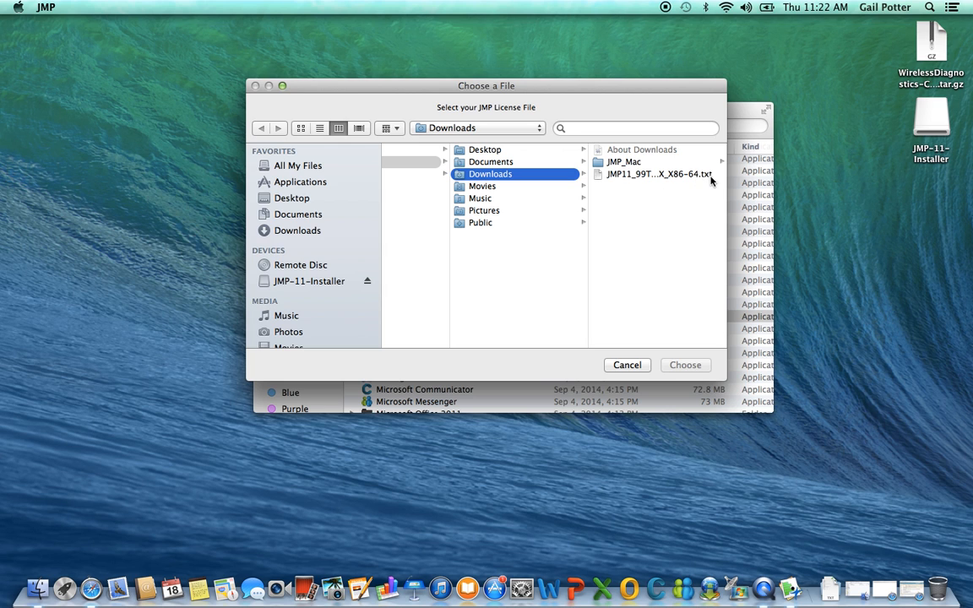
{"action": "left_click", "coordinate": [657, 174]}
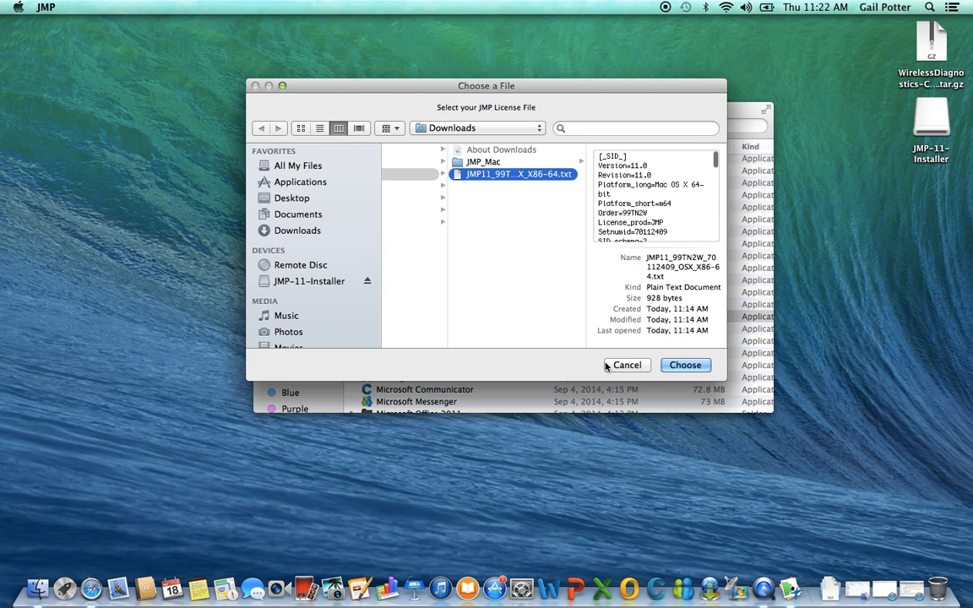
{"action": "left_click", "coordinate": [685, 364]}
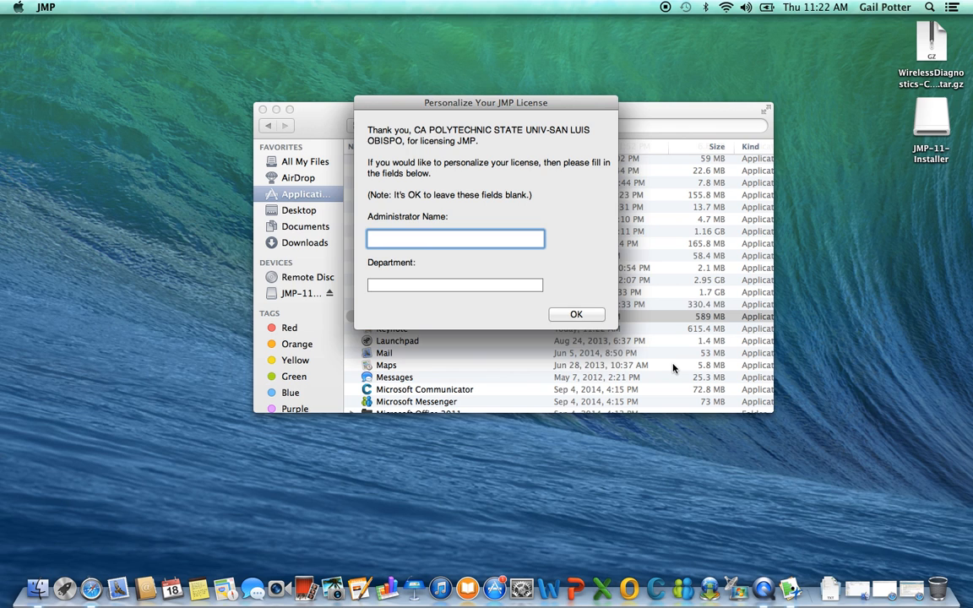
{"action": "mouse_move", "coordinate": [414, 169]}
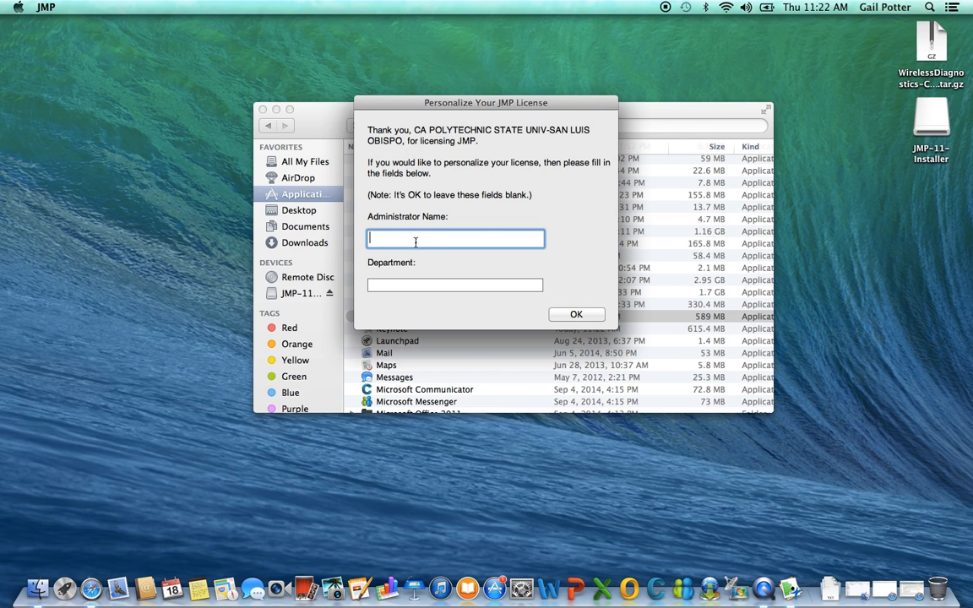
{"action": "mouse_move", "coordinate": [549, 294]}
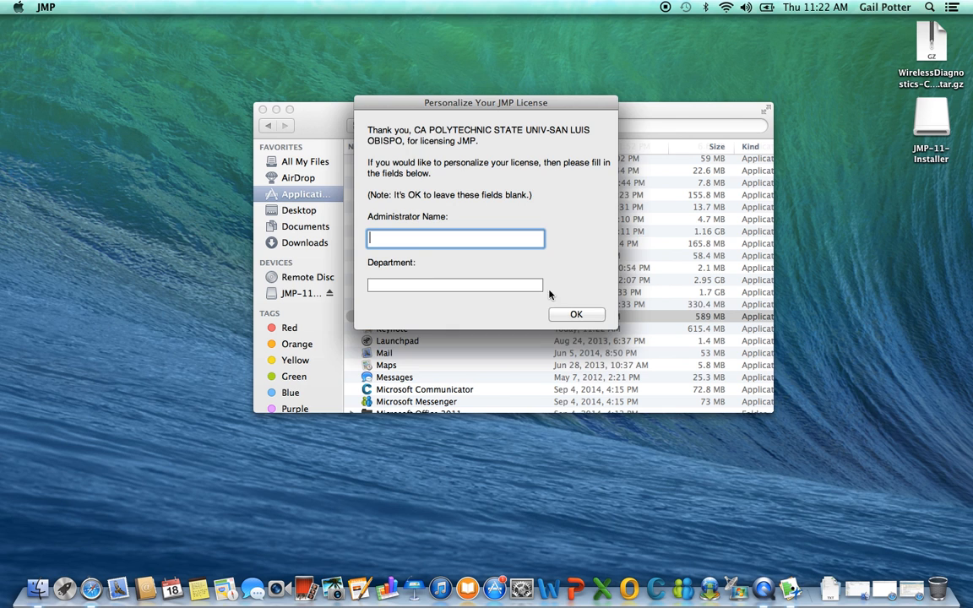
- Accept the license with Administrator Name and Department left blank and acknowledge the confirmation
{"action": "left_click", "coordinate": [575, 314]}
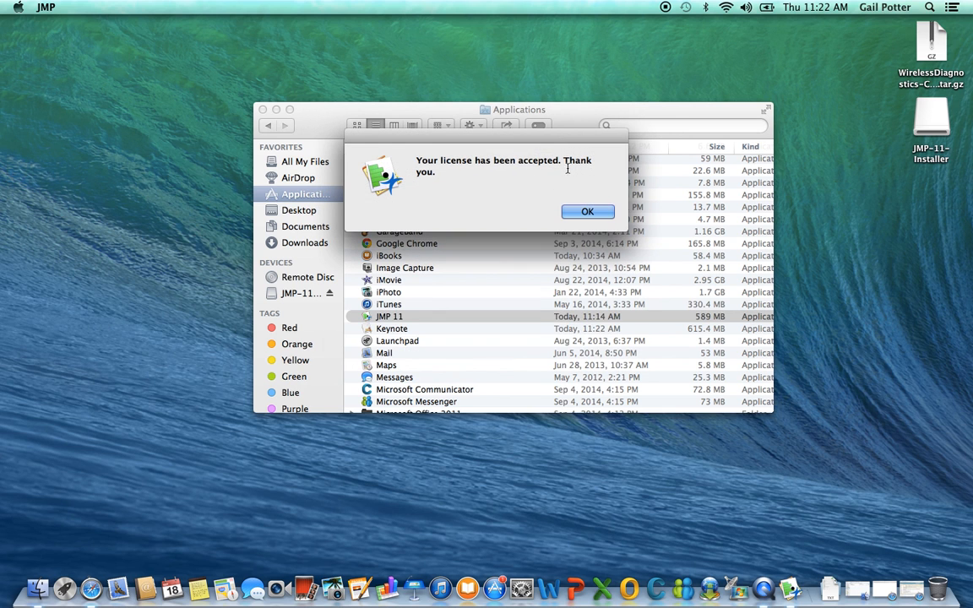
{"action": "left_click", "coordinate": [587, 211]}
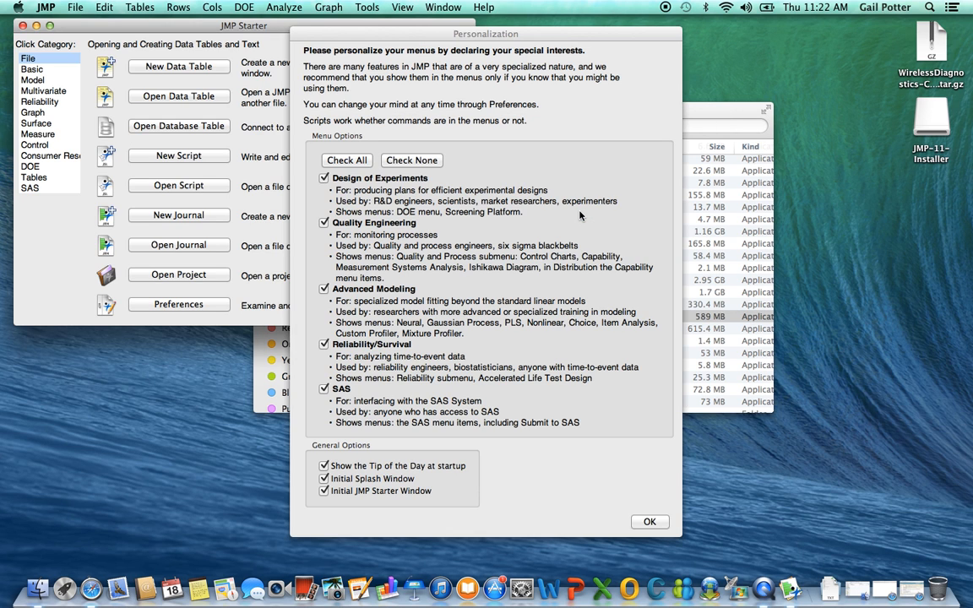